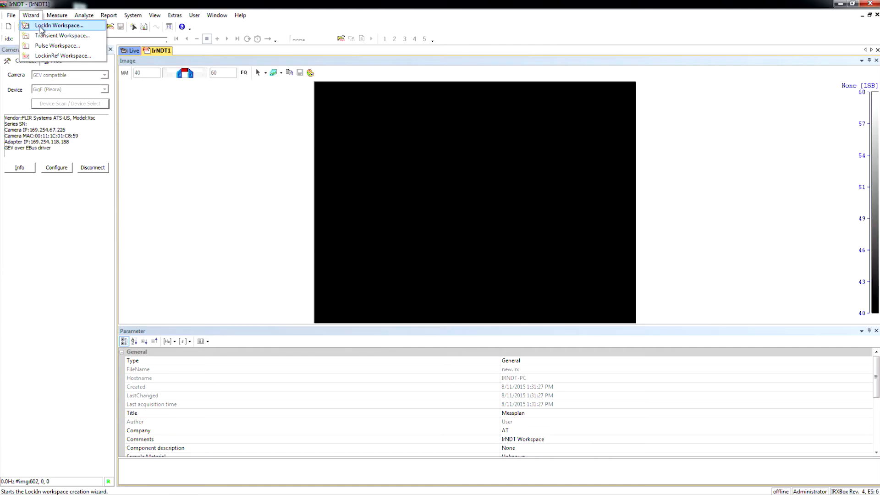
# Step: Start the LockIn Workspace wizard, keep default document properties, and choose IR-PowerBox excitation
pyautogui.click(60, 24)
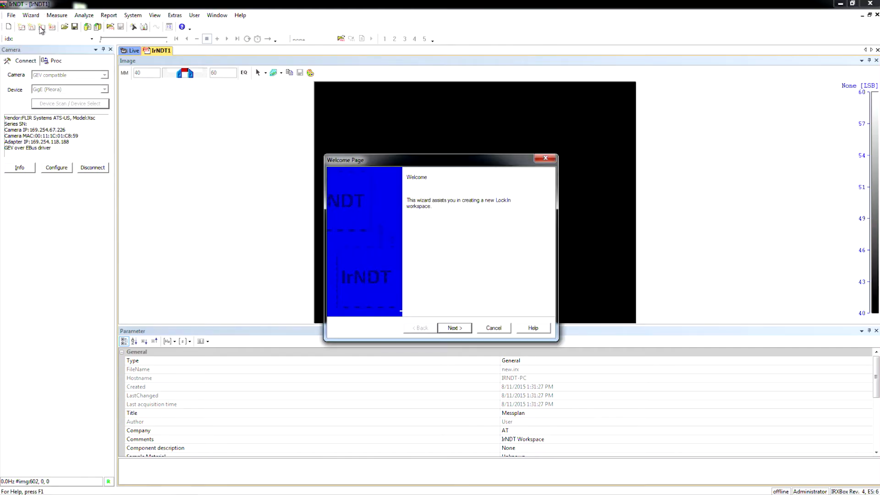
pyautogui.click(455, 327)
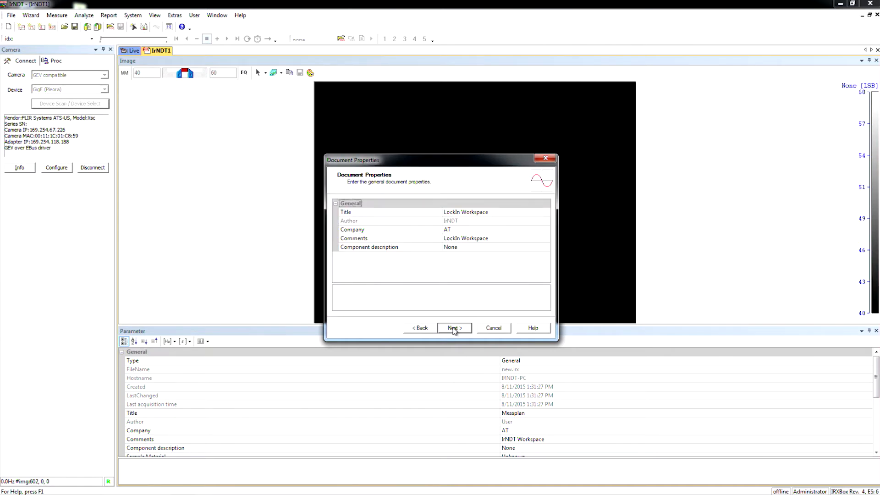
pyautogui.click(454, 327)
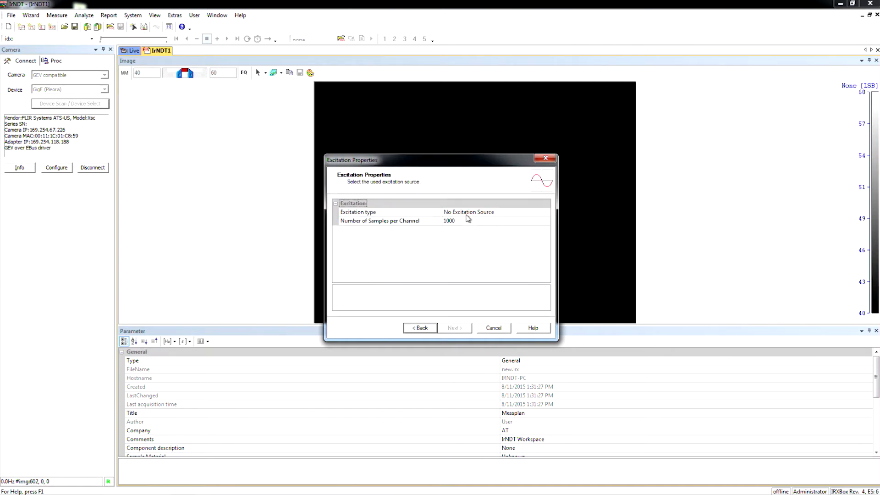
pyautogui.click(468, 213)
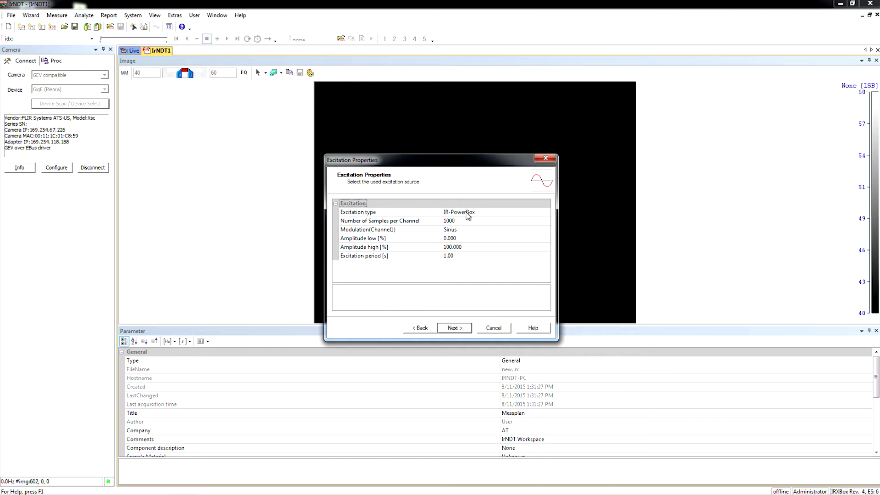
pyautogui.moveTo(458, 328)
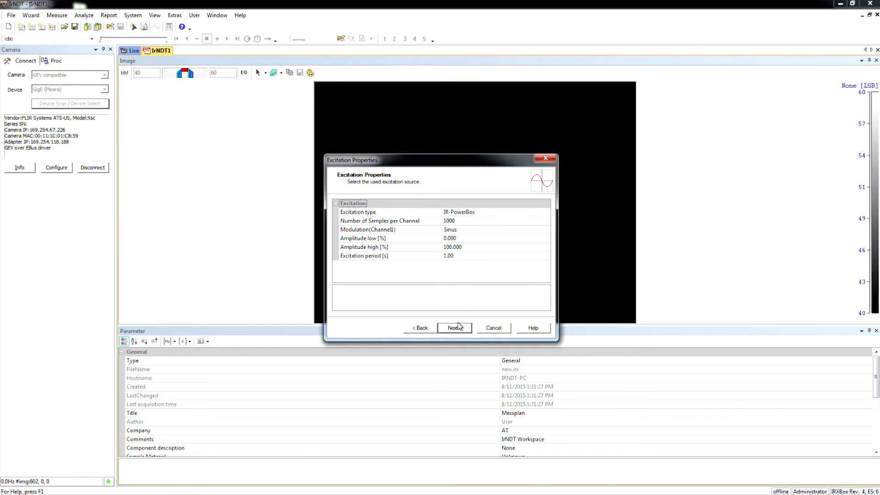
pyautogui.moveTo(401, 229)
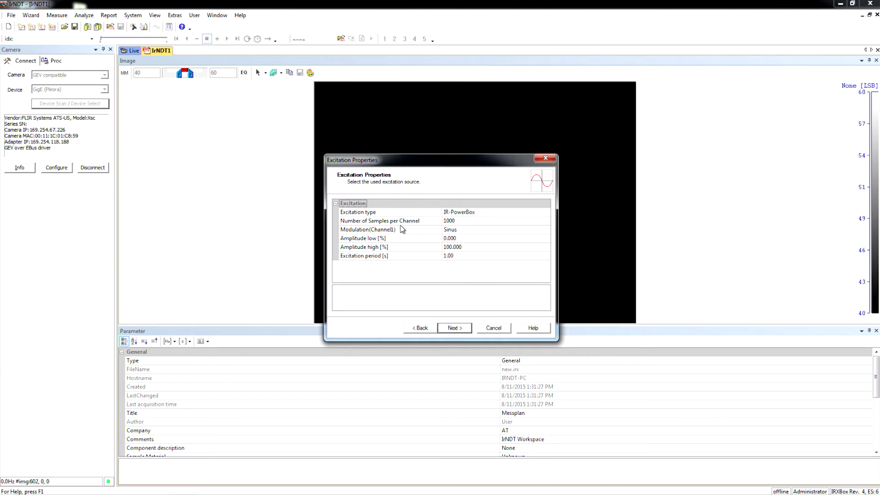
pyautogui.moveTo(462, 235)
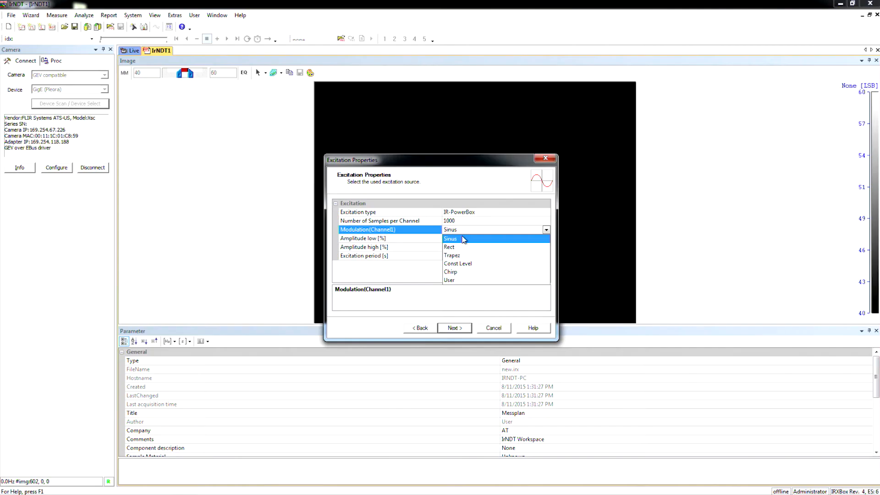
pyautogui.moveTo(456, 233)
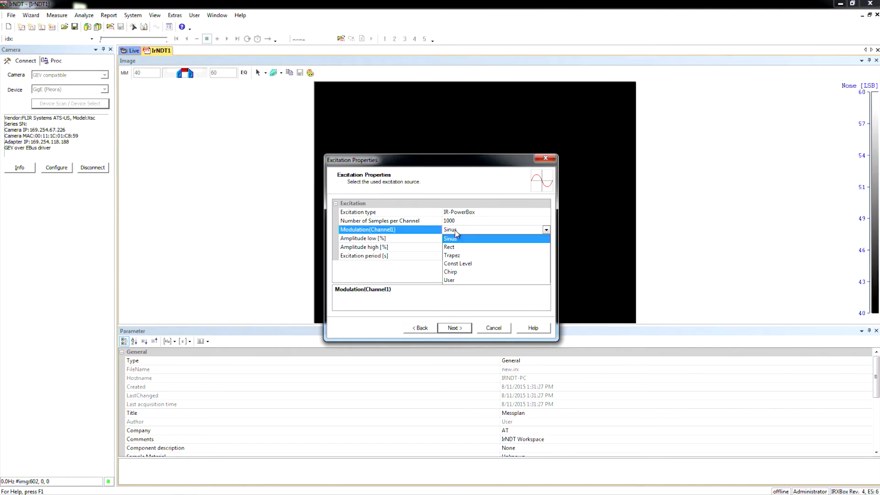
# Step: Keep Sinus modulation on Channel 1 and accept the free-run LockIn properties with one period
pyautogui.click(450, 238)
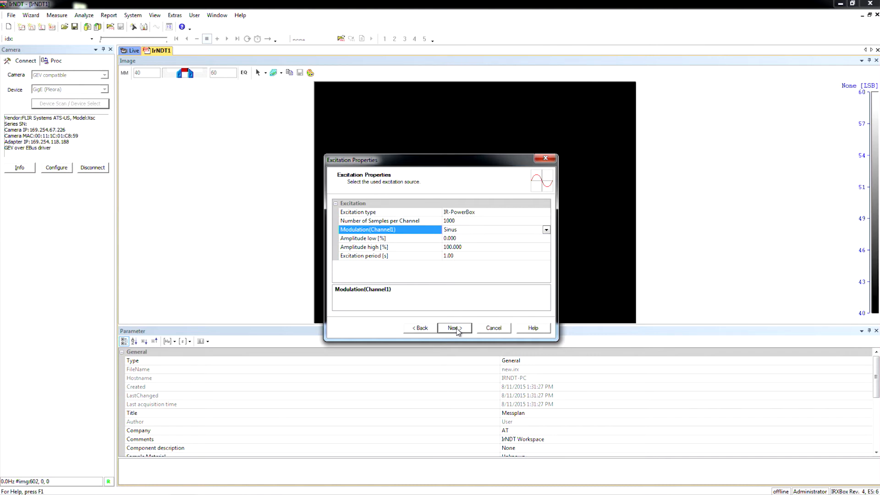
pyautogui.click(455, 327)
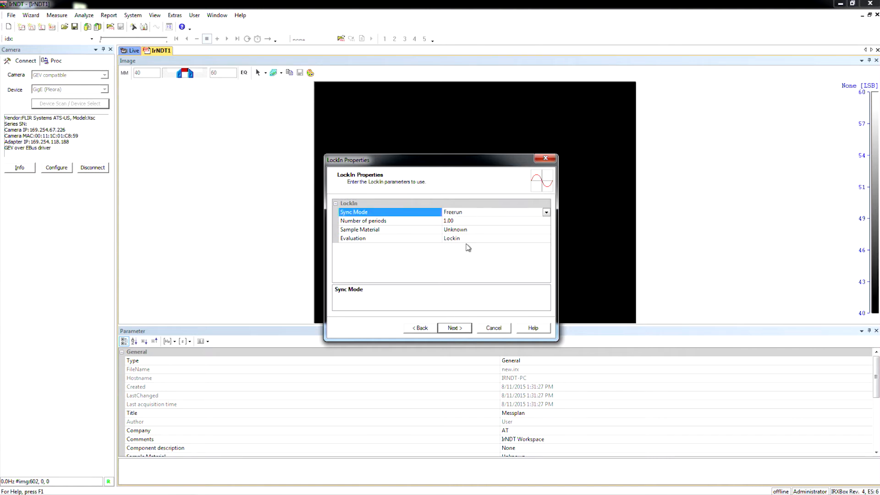
pyautogui.click(455, 327)
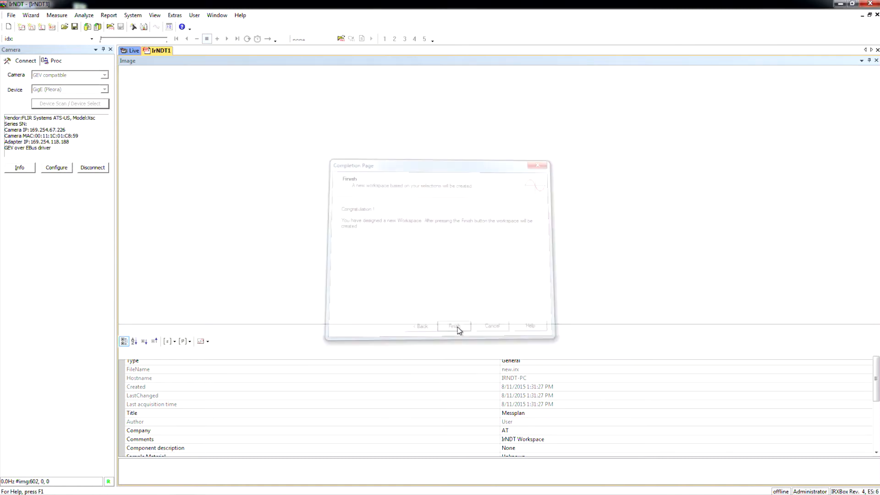
# Step: Finish creating the workspace and dismiss the Acquisition Info dialog without starting
pyautogui.click(455, 327)
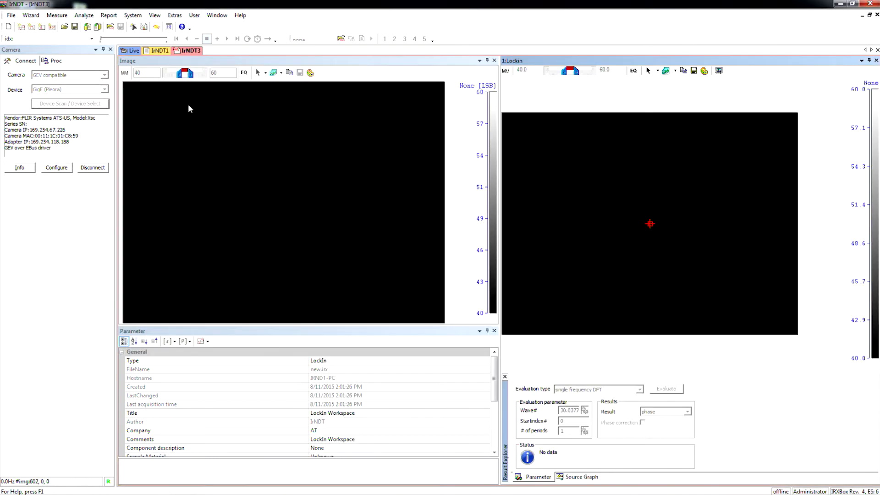
pyautogui.moveTo(167, 180)
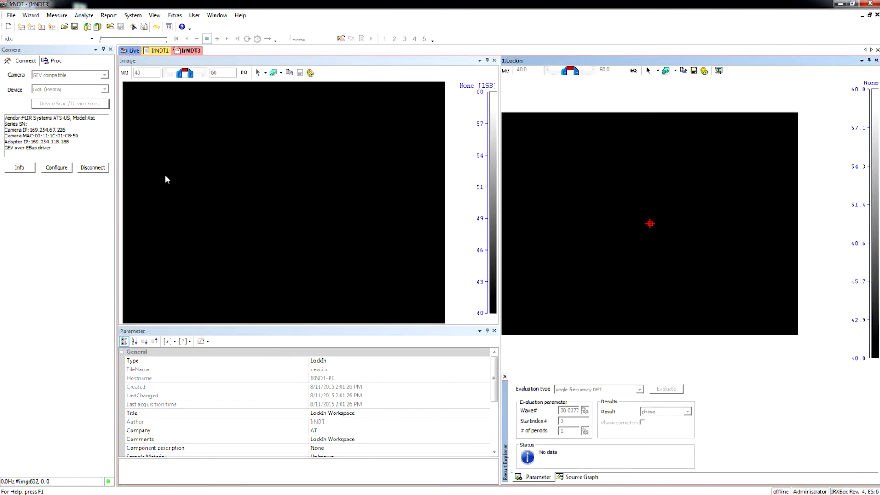
pyautogui.click(133, 27)
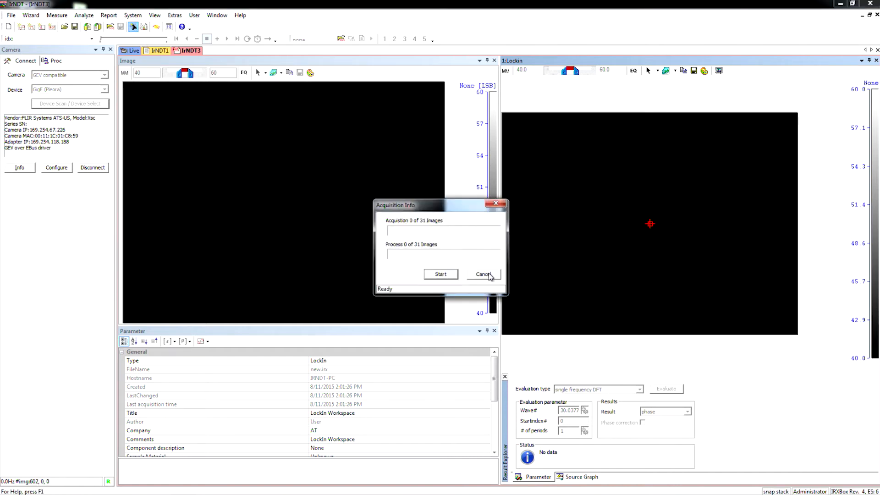
pyautogui.click(484, 274)
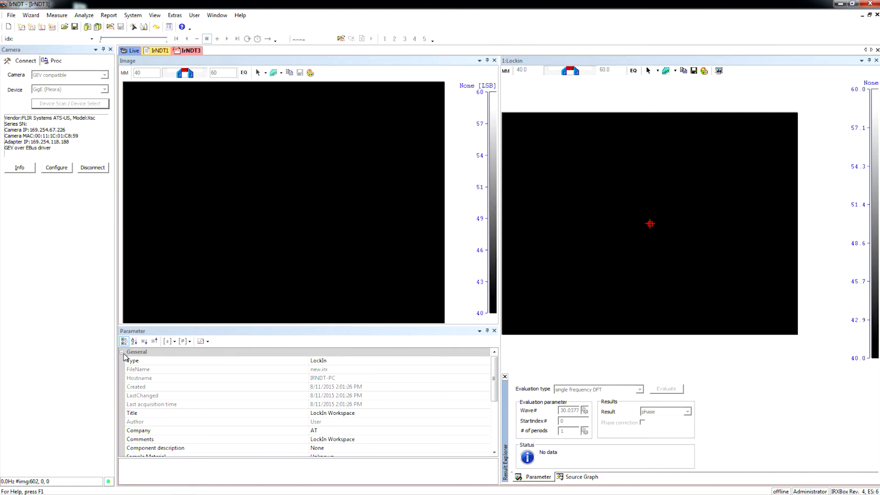
pyautogui.click(122, 352)
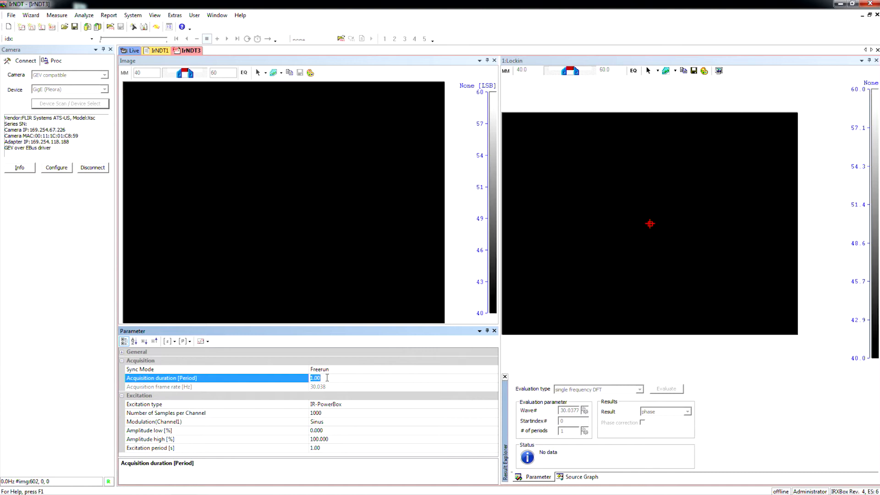
# Step: Set acquisition duration to 4 periods and excitation period to 5 s
pyautogui.write('45')
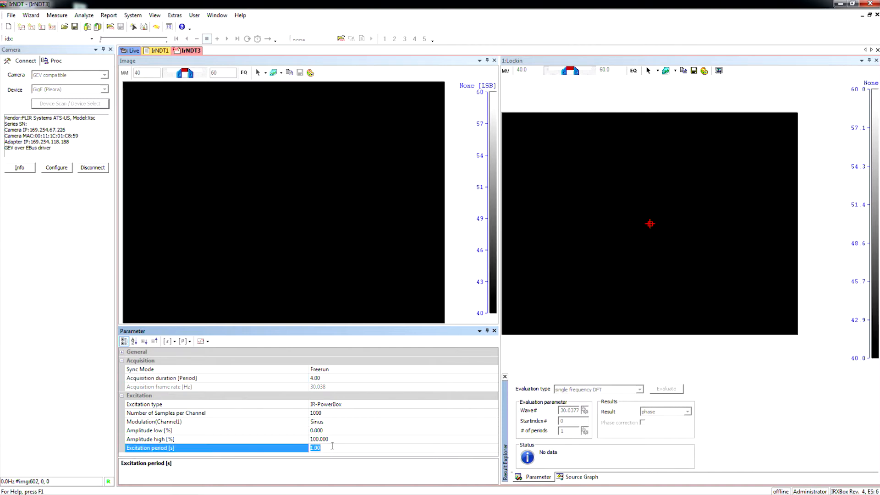
pyautogui.write('5')
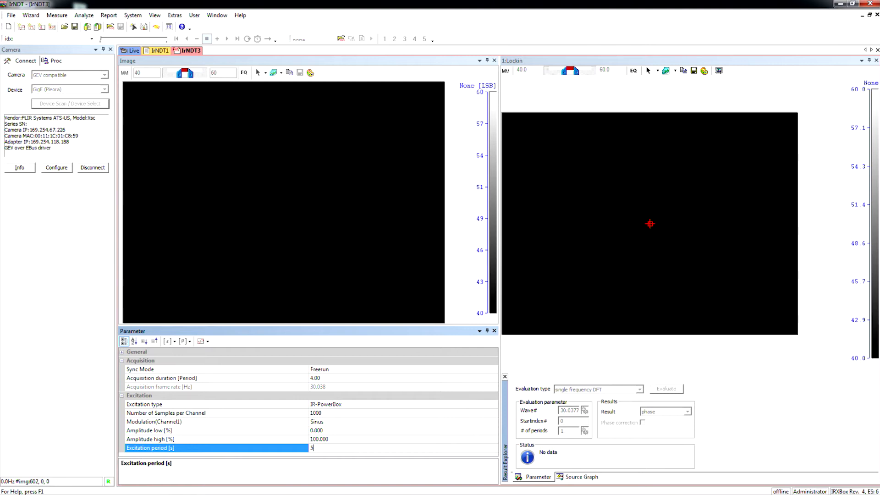
pyautogui.moveTo(225, 212)
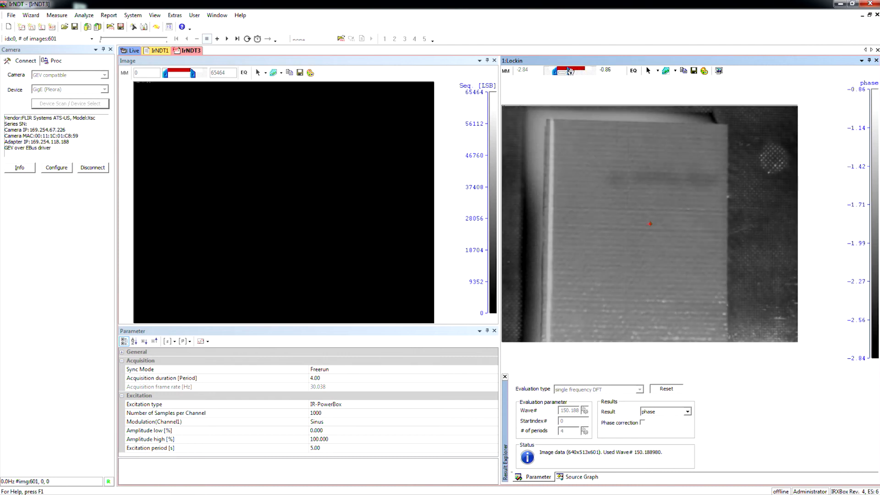
# Step: Equalize the phase image contrast so the round defect stands out
pyautogui.click(633, 69)
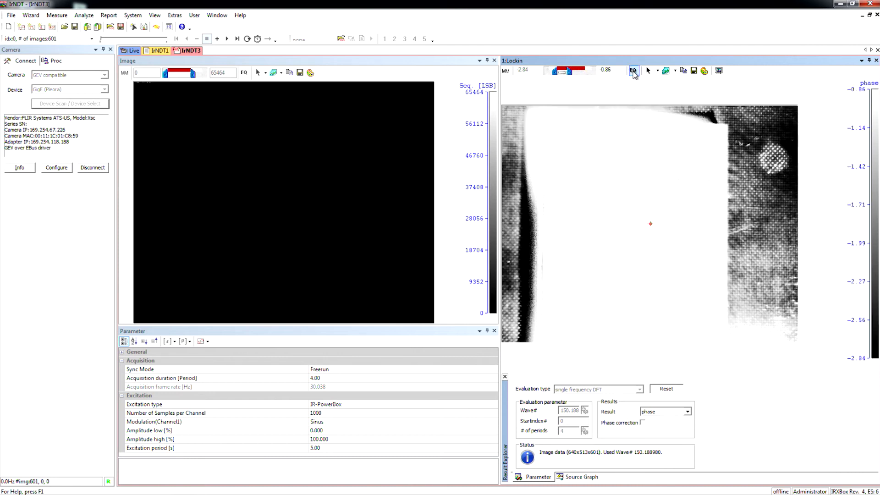